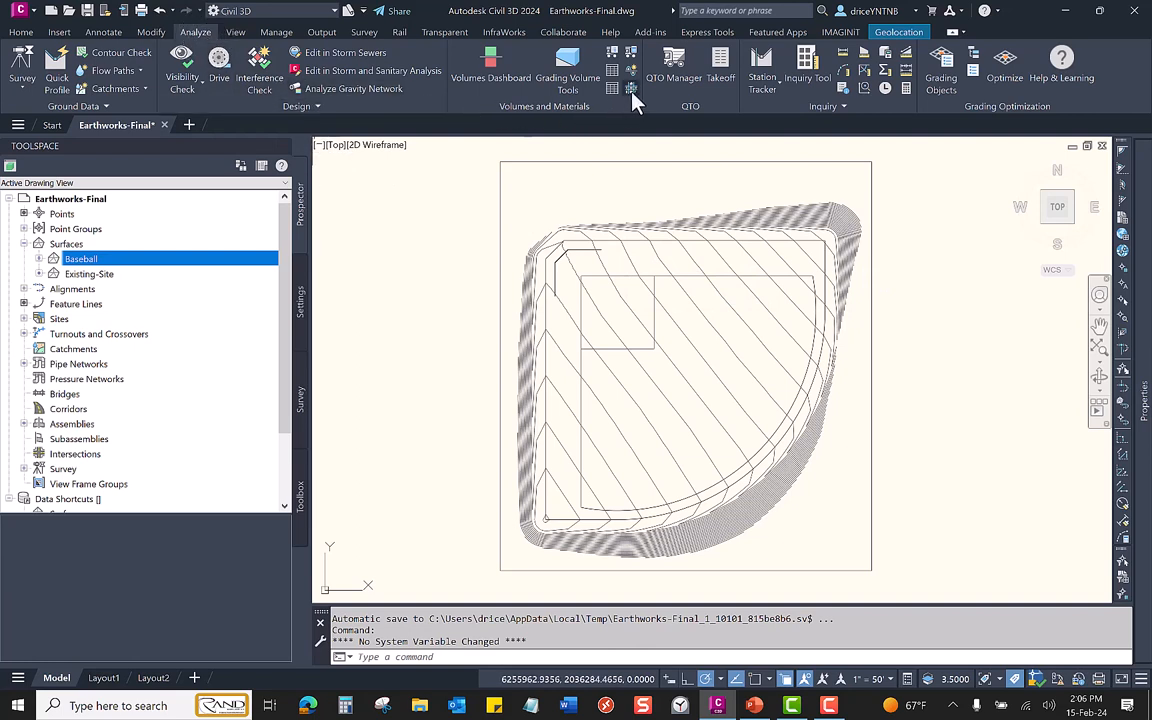
{"action": "mouse_move", "coordinate": [632, 88]}
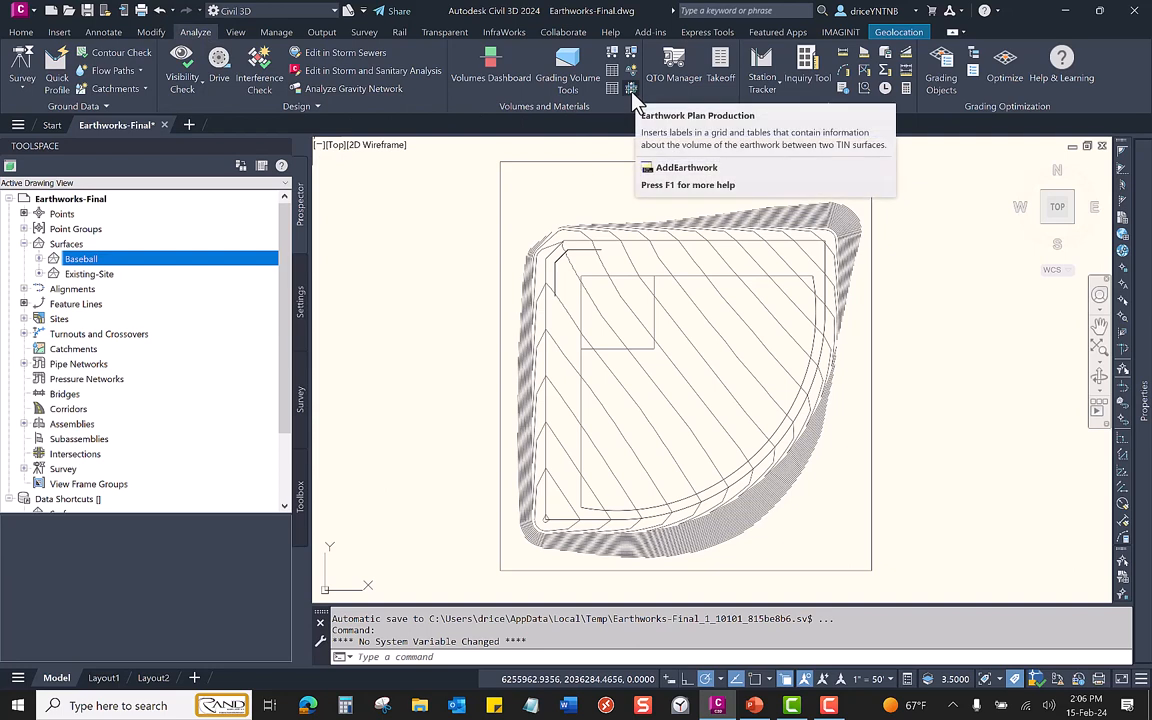
{"action": "mouse_move", "coordinate": [460, 180]}
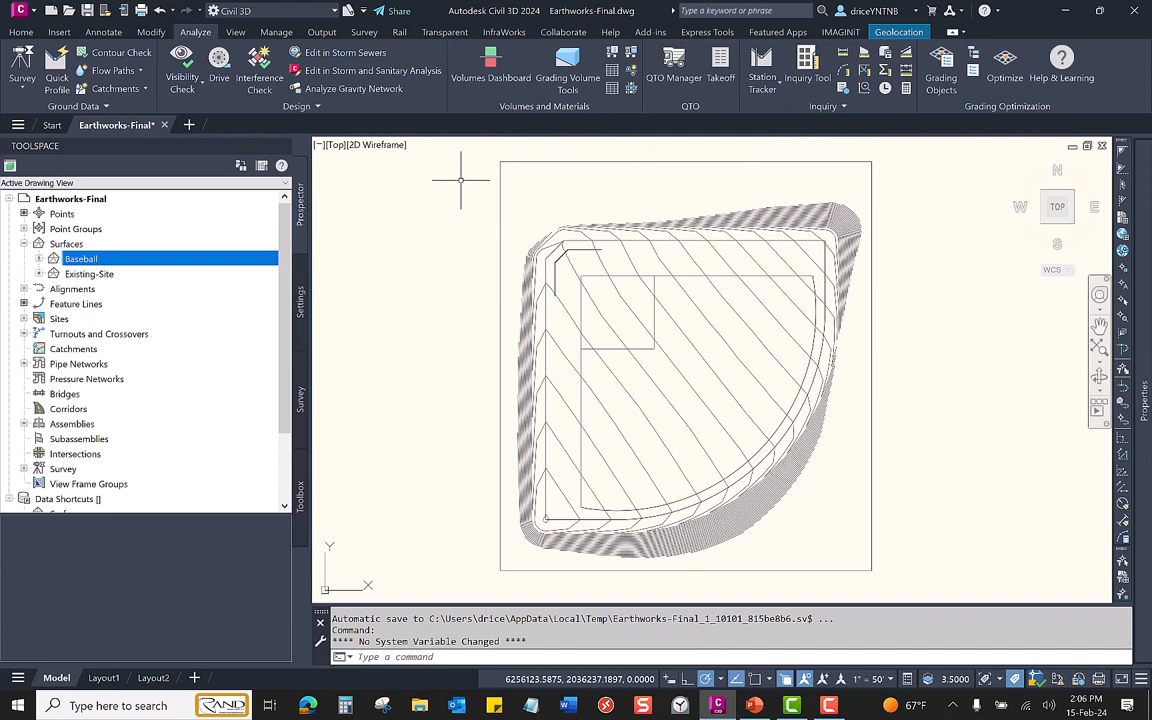
{"action": "mouse_move", "coordinate": [110, 284]}
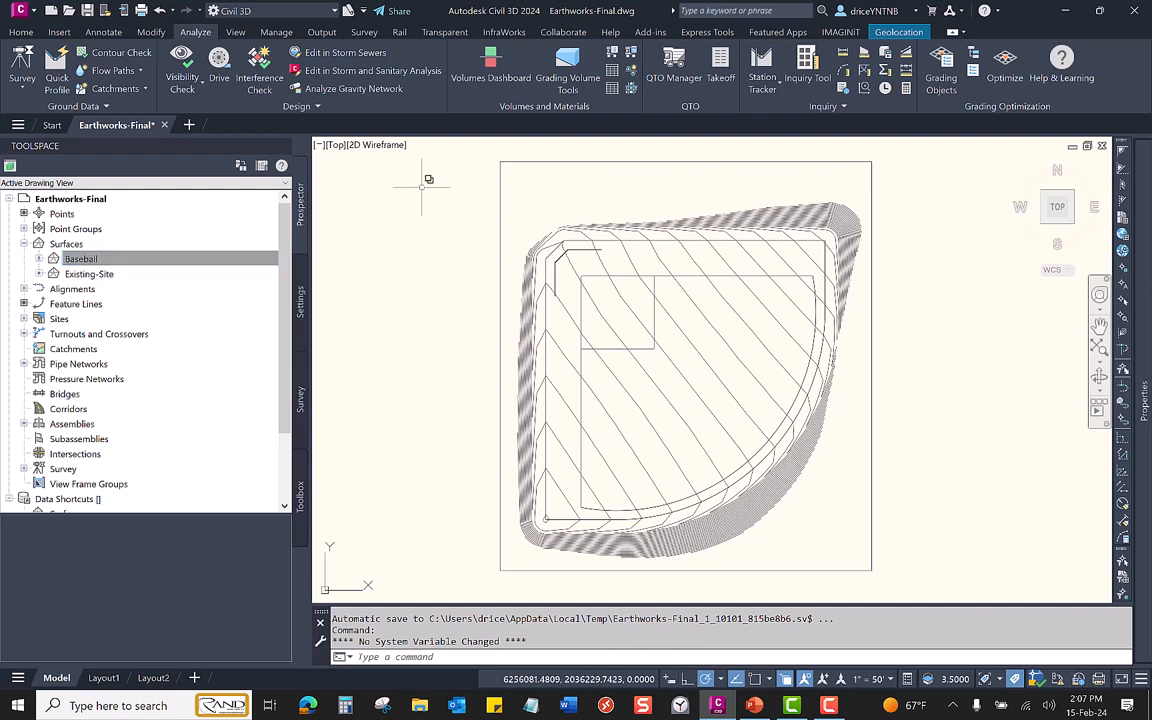
{"action": "mouse_move", "coordinate": [518, 132]}
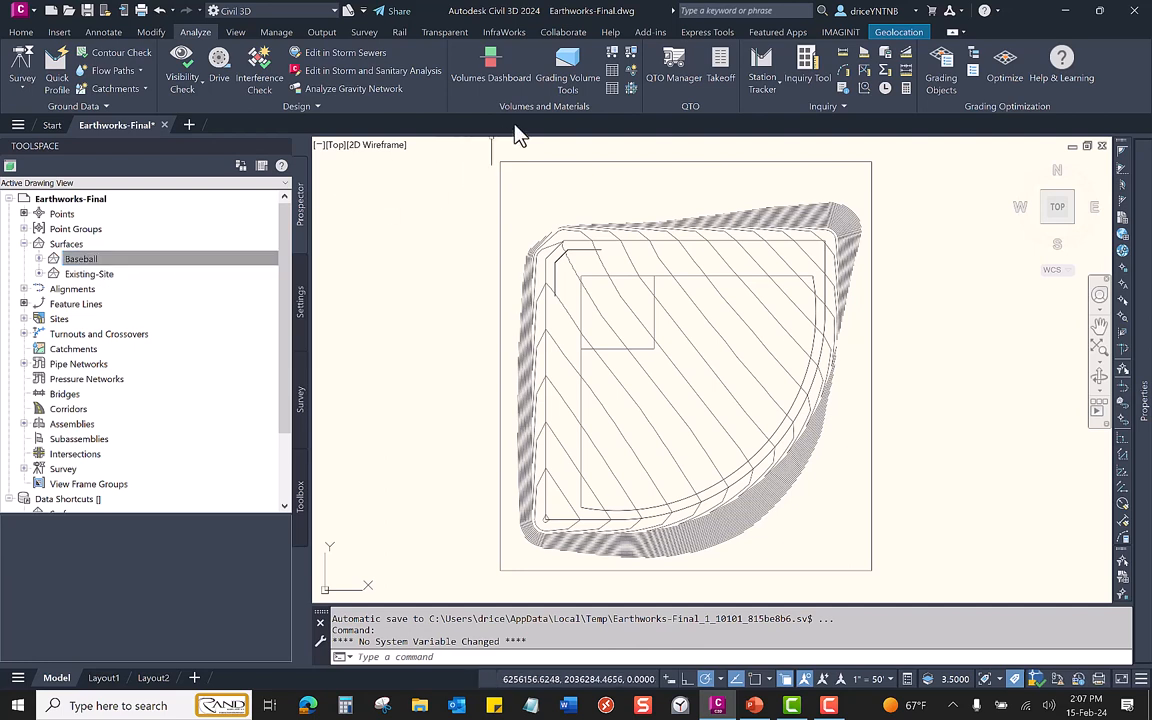
{"action": "mouse_move", "coordinate": [630, 88]}
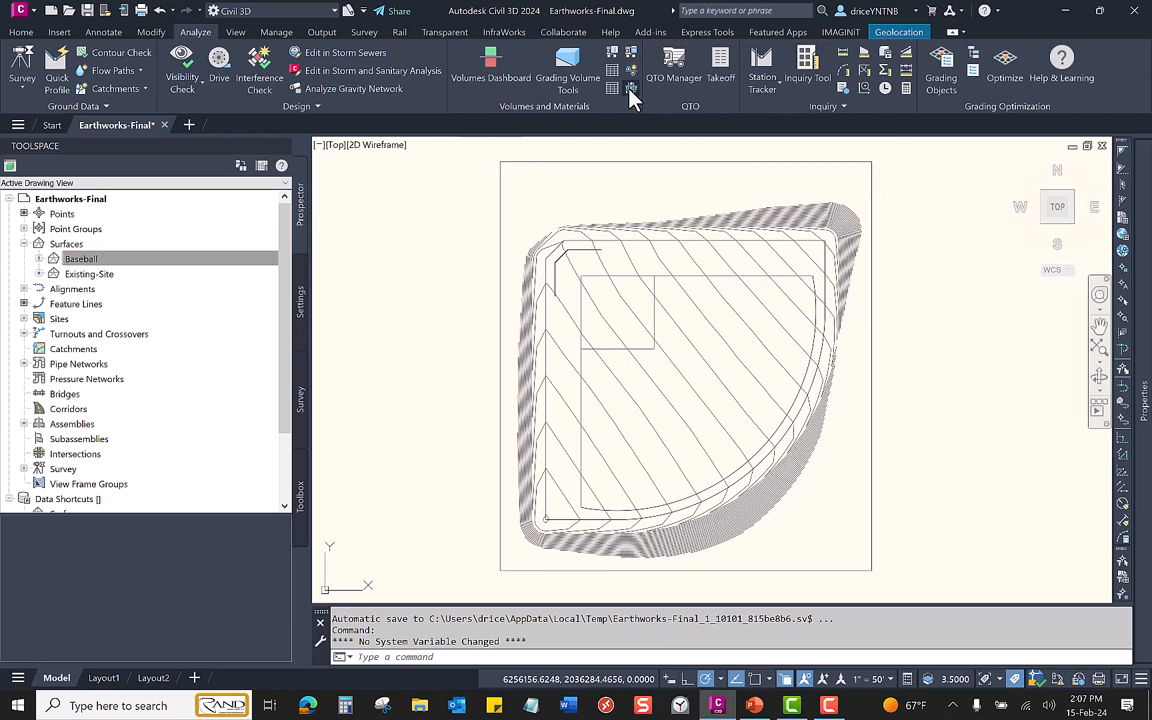
Start the earthwork plan setup with the base surface and Existing-Site as finish surface
{"action": "left_click", "coordinate": [630, 90]}
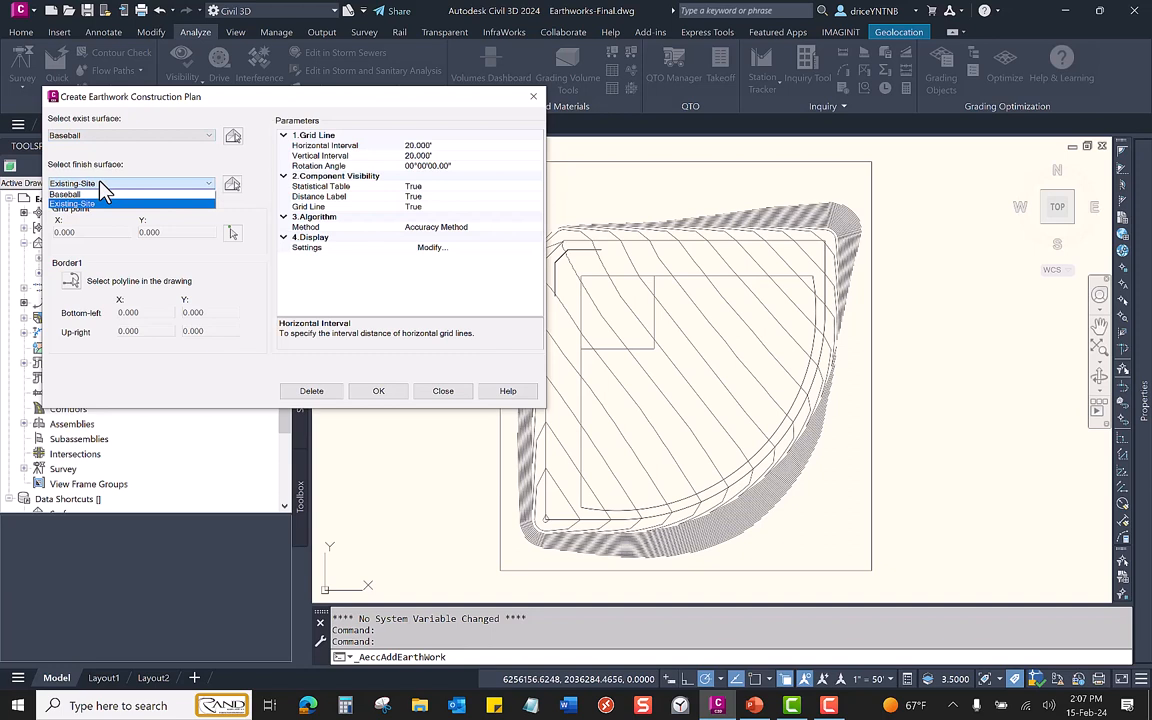
{"action": "left_click", "coordinate": [72, 204]}
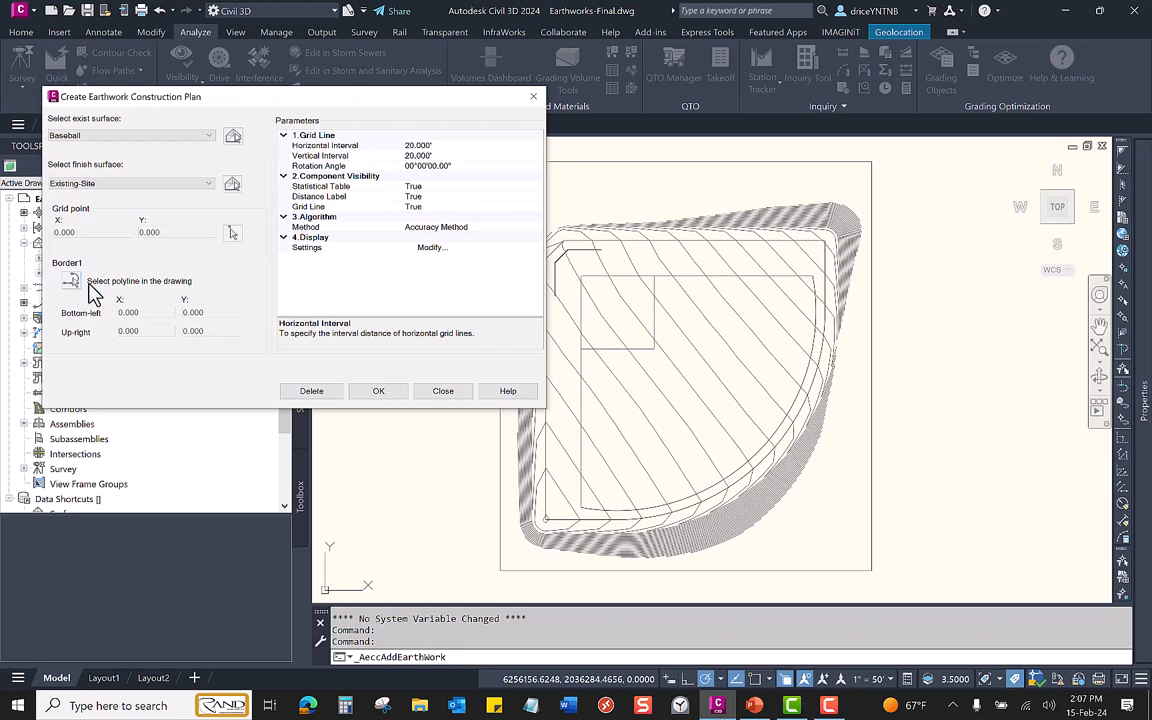
{"action": "mouse_move", "coordinate": [118, 296]}
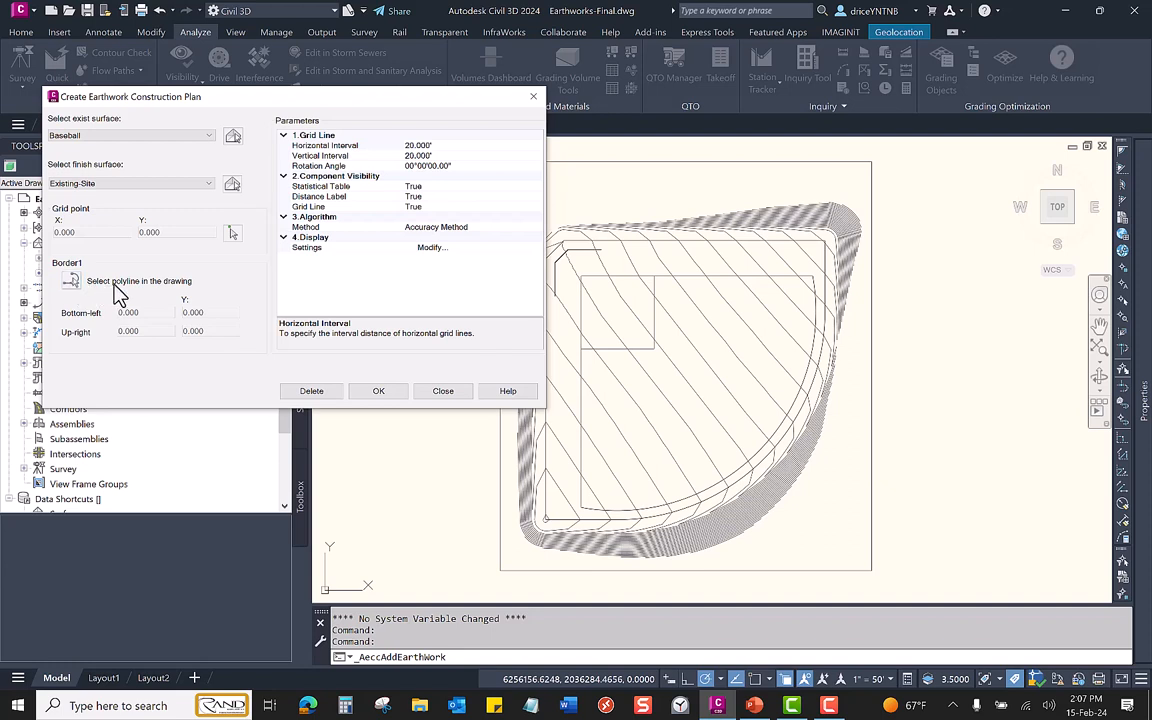
{"action": "mouse_move", "coordinate": [348, 260]}
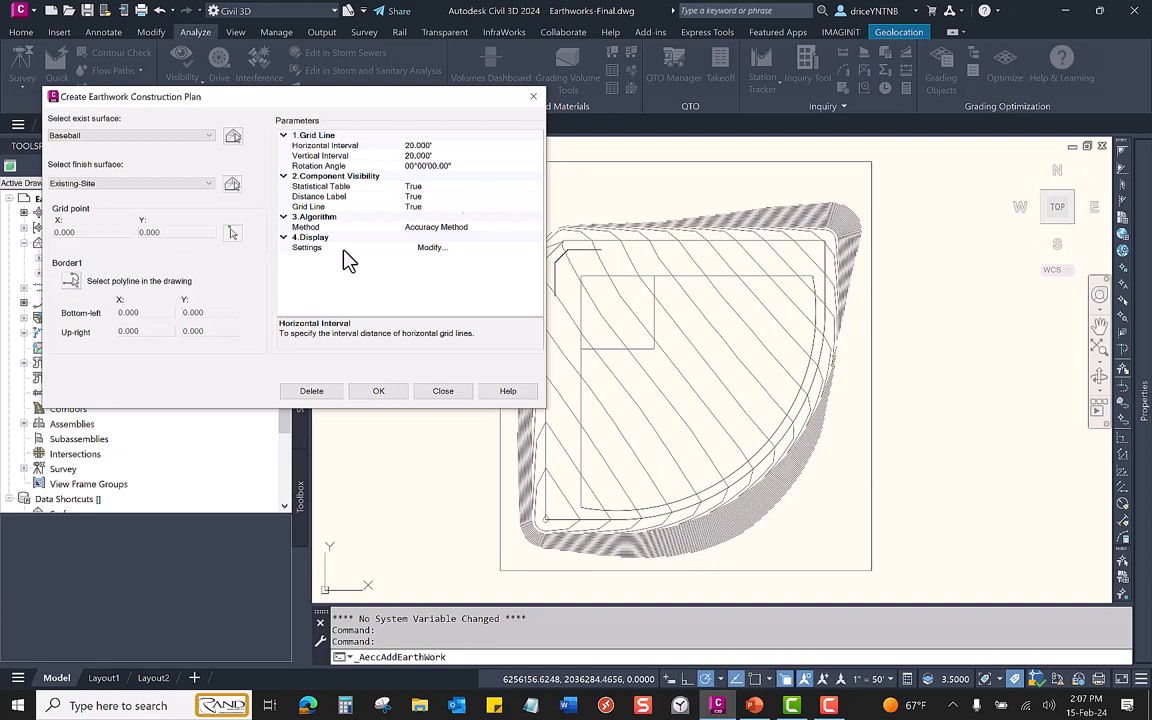
{"action": "mouse_move", "coordinate": [866, 536]}
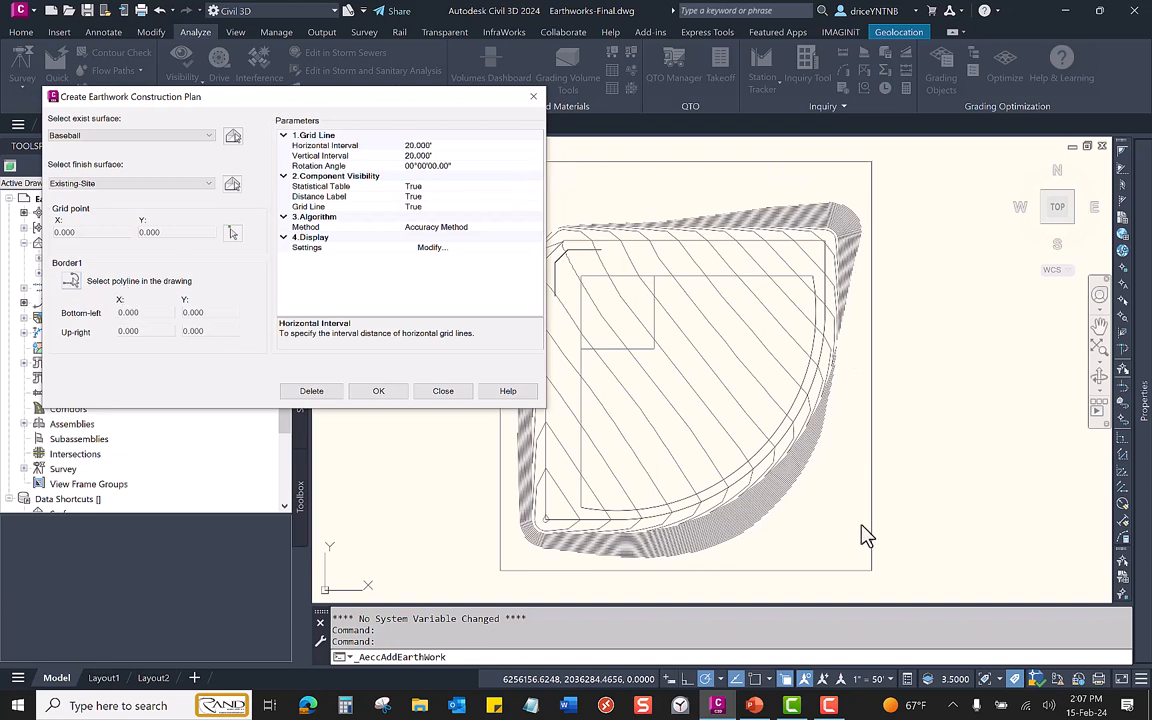
{"action": "mouse_move", "coordinate": [490, 548]}
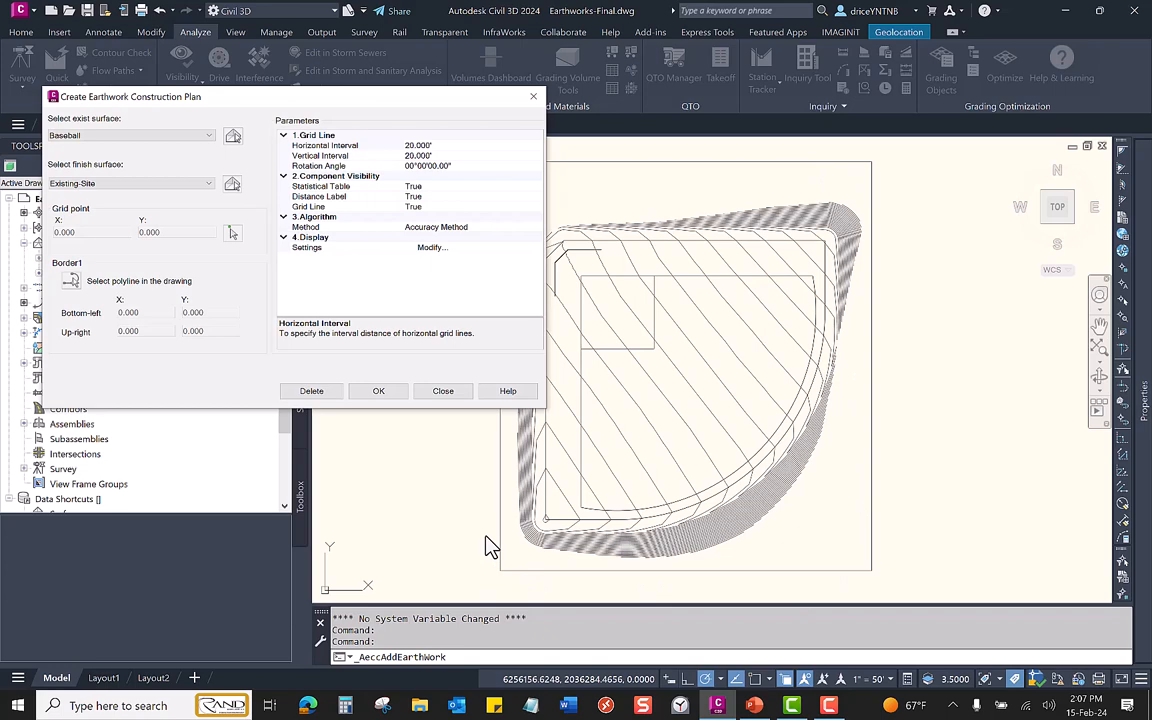
{"action": "mouse_move", "coordinate": [430, 536]}
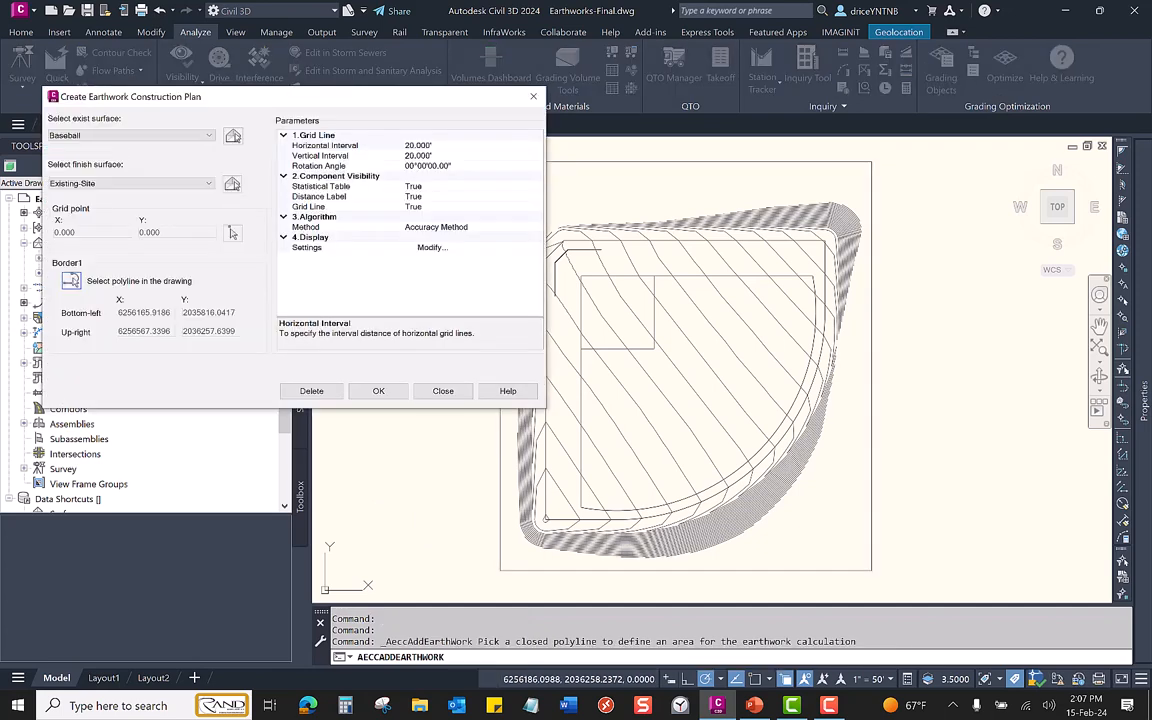
{"action": "mouse_move", "coordinate": [262, 156]}
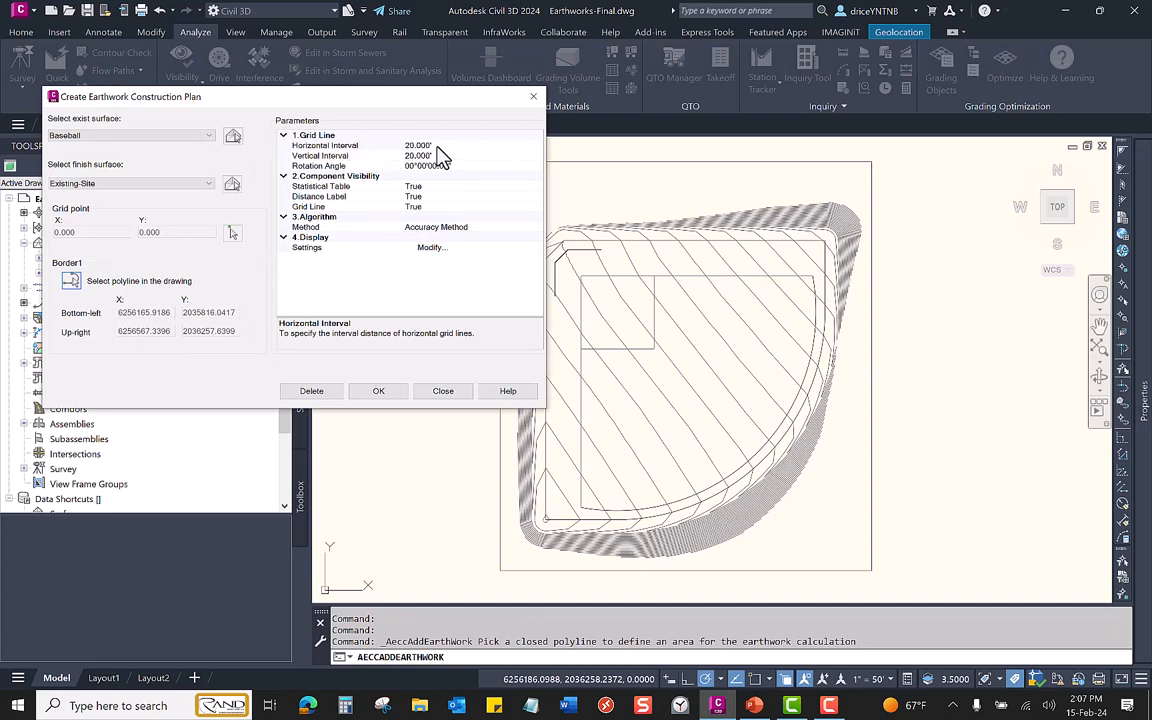
Set the horizontal and vertical grid intervals to 500 over the picked border
{"action": "left_click", "coordinate": [416, 144]}
{"action": "type", "text": "10"}
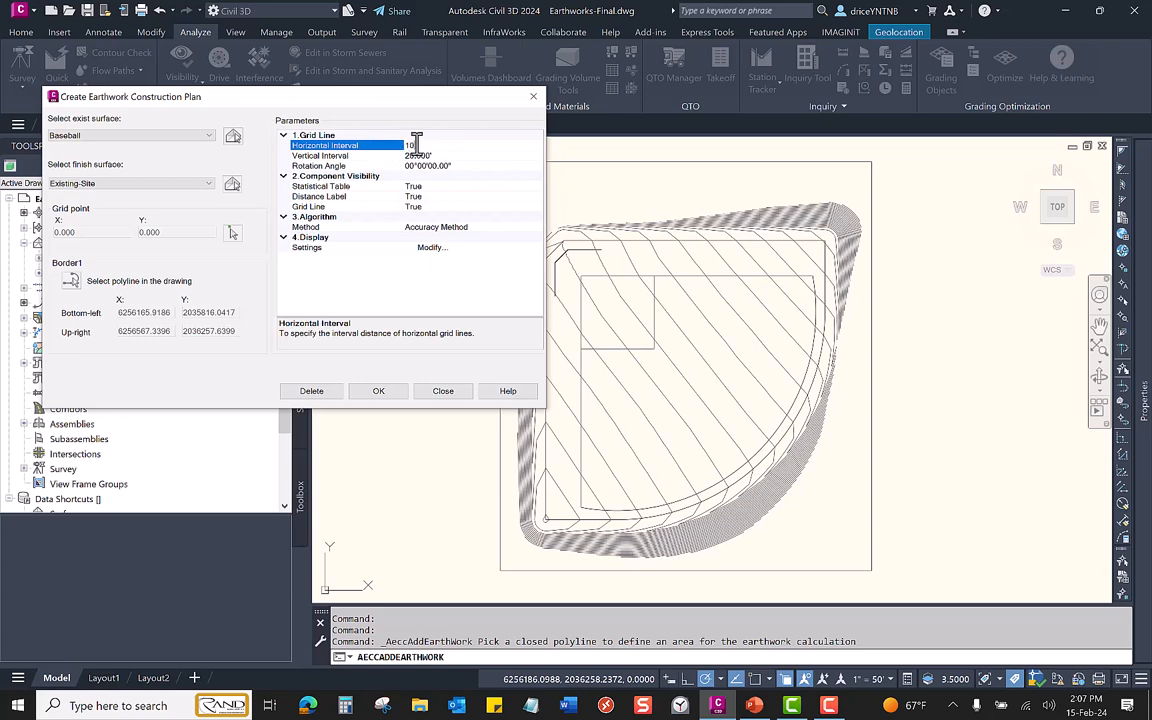
{"action": "left_click", "coordinate": [320, 156]}
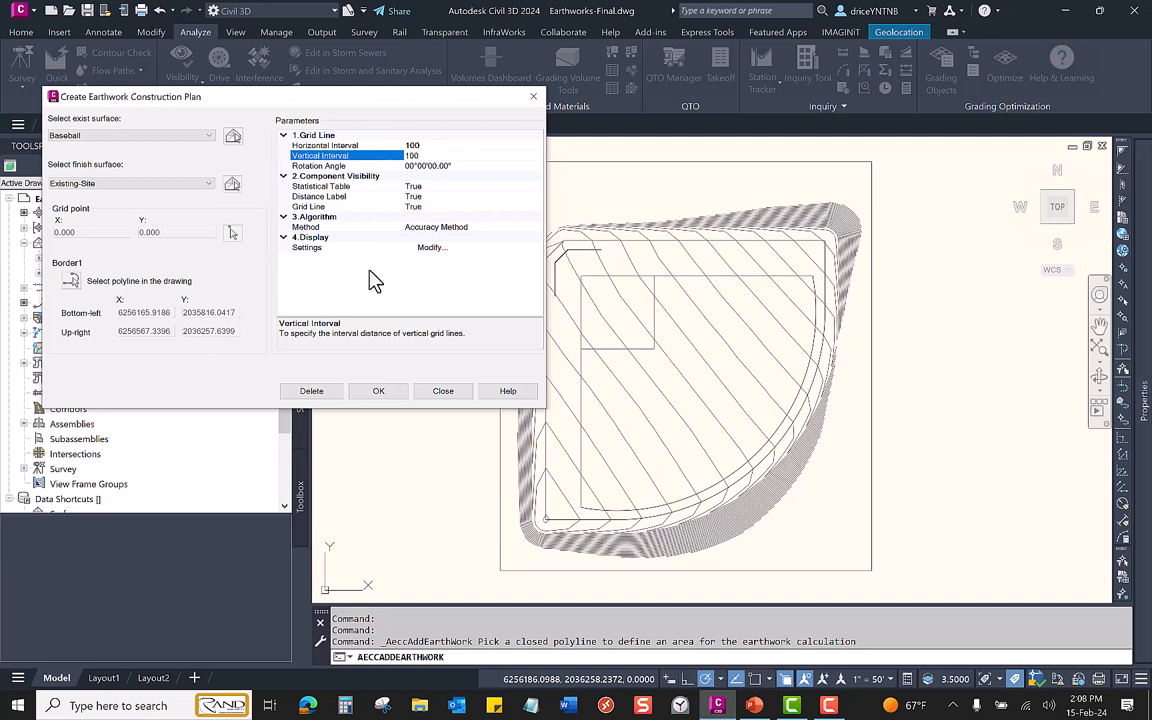
{"action": "mouse_move", "coordinate": [438, 156]}
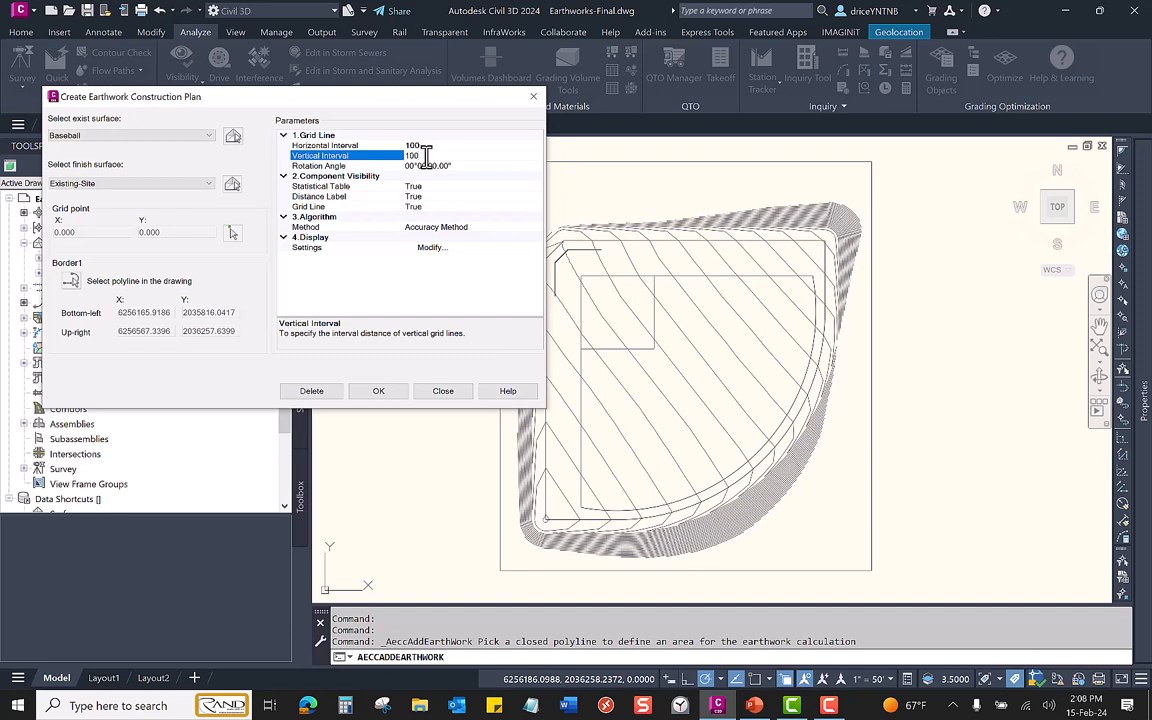
{"action": "mouse_move", "coordinate": [430, 156]}
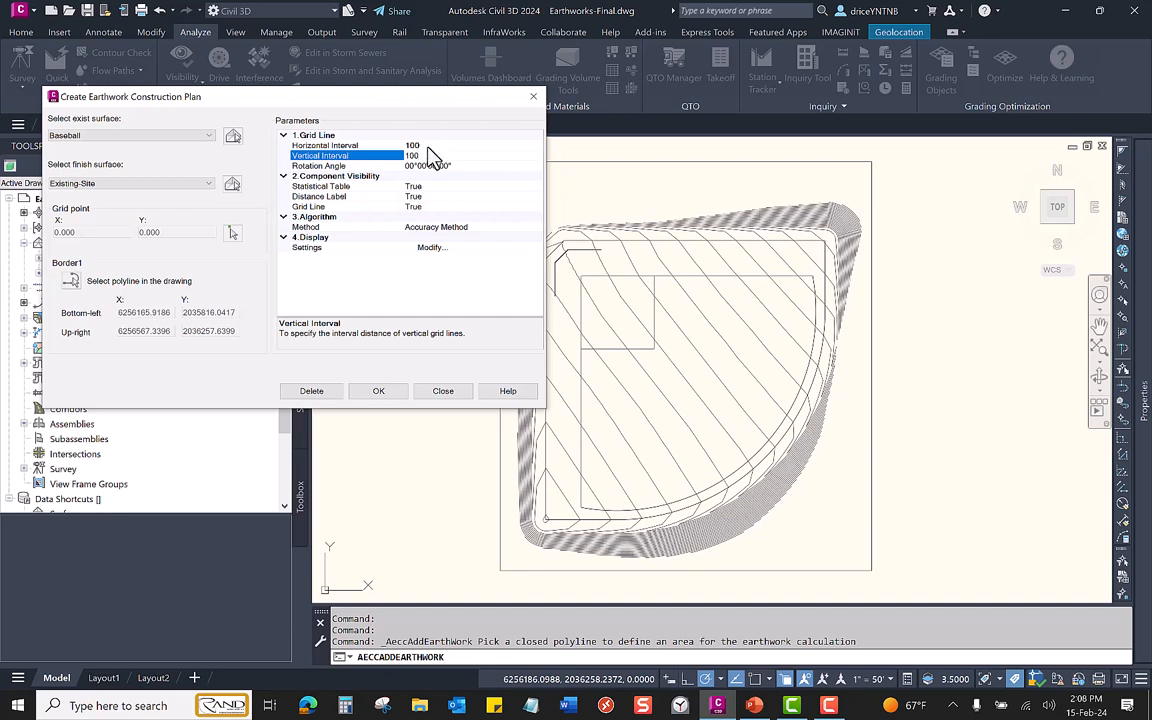
{"action": "left_click", "coordinate": [324, 144]}
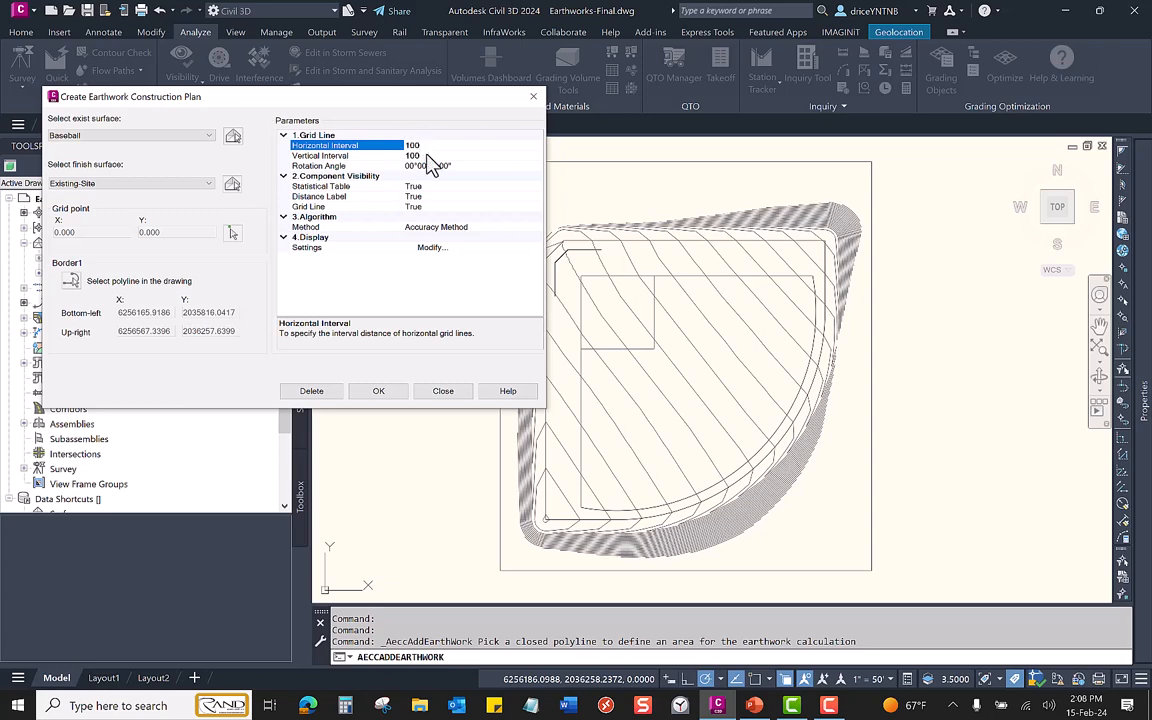
{"action": "mouse_move", "coordinate": [448, 250]}
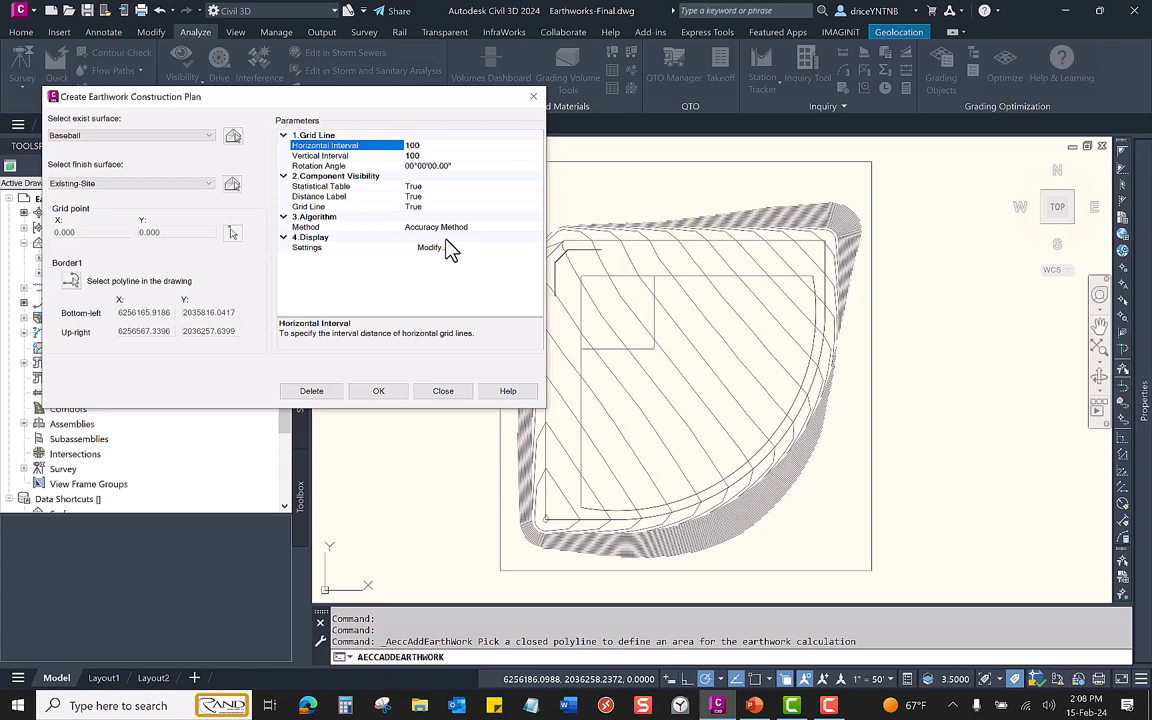
{"action": "mouse_move", "coordinate": [456, 258]}
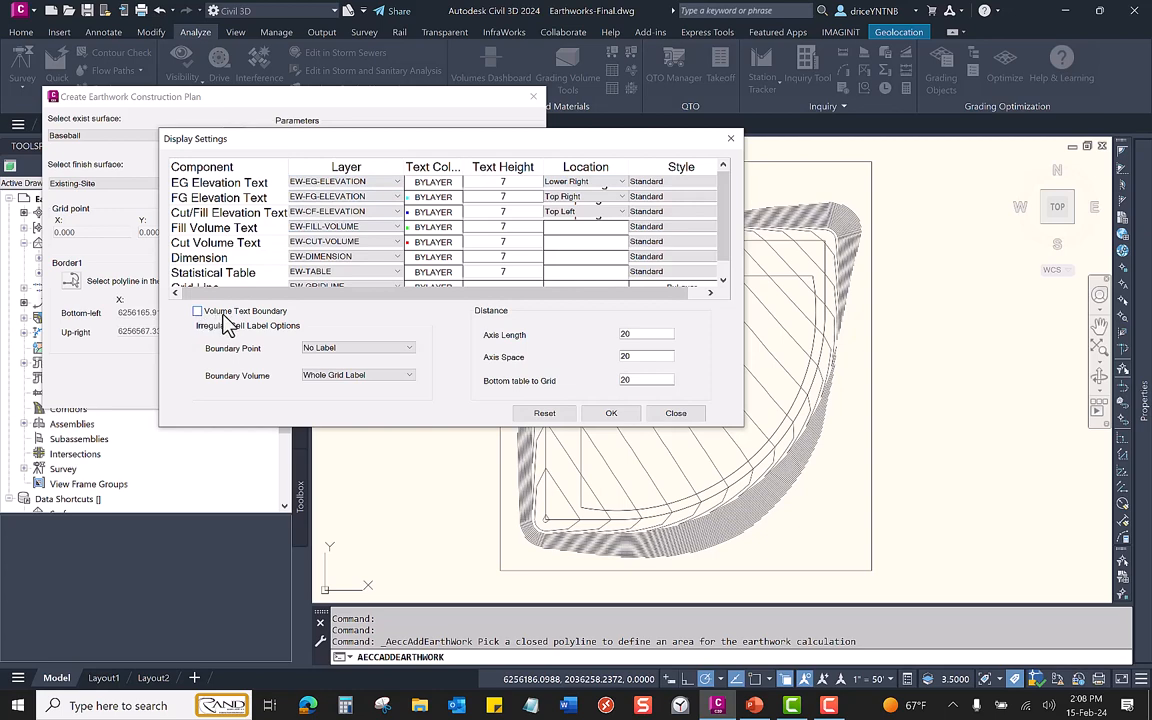
{"action": "mouse_move", "coordinate": [250, 322]}
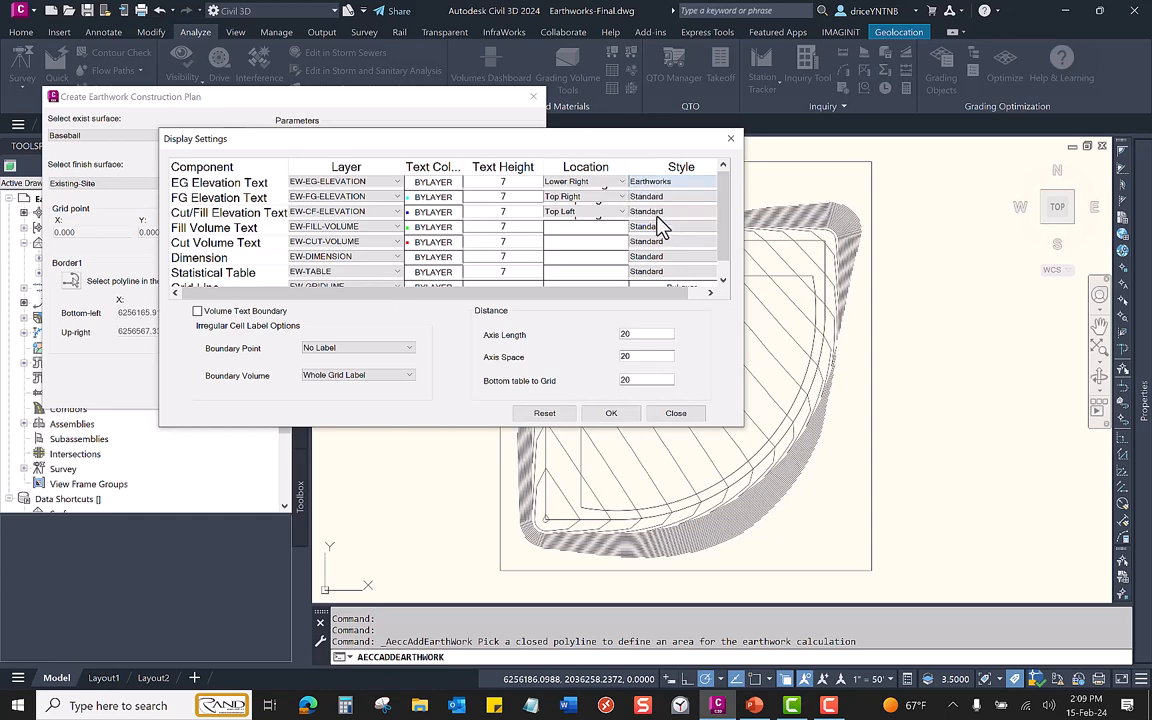
Assign the FG elevation label style, set EG text height 8 and apply the display settings
{"action": "left_click", "coordinate": [620, 198]}
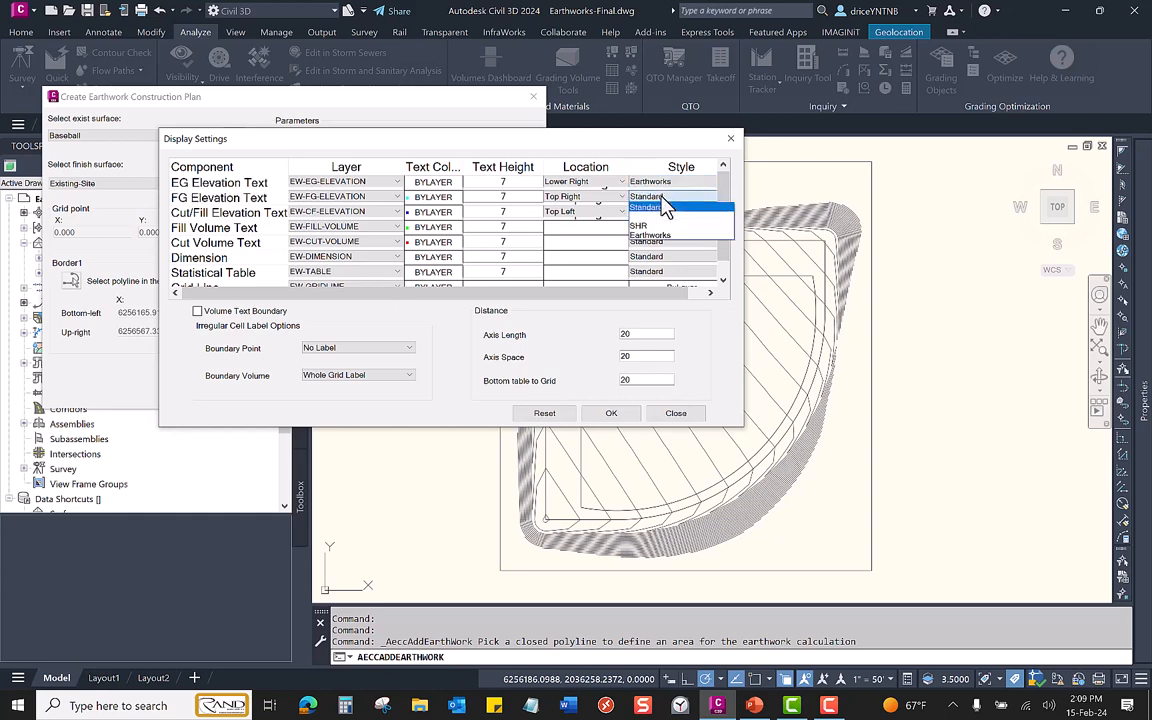
{"action": "left_click", "coordinate": [638, 196]}
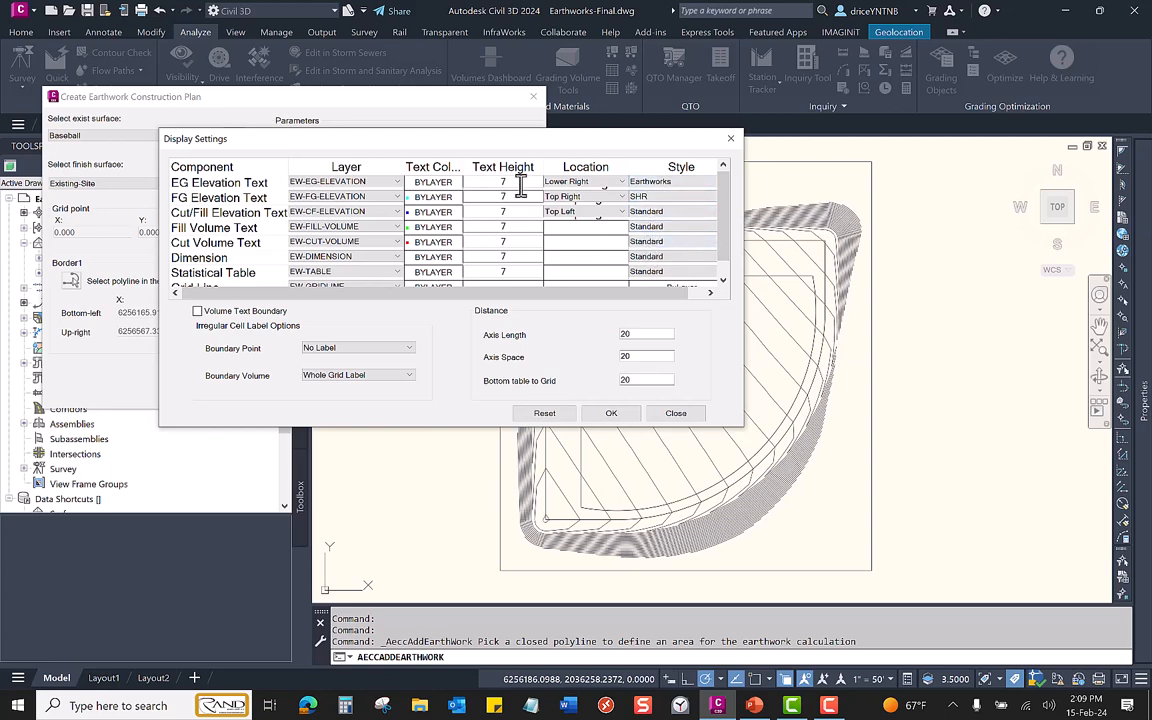
{"action": "type", "text": "8"}
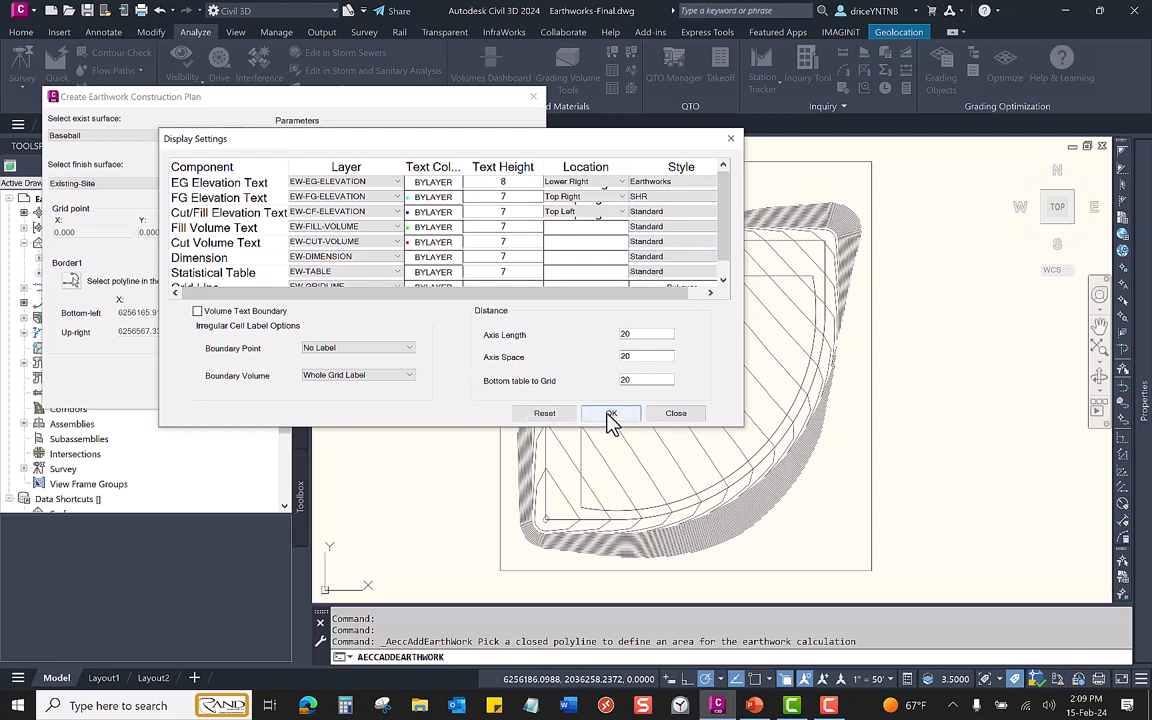
{"action": "left_click", "coordinate": [612, 412]}
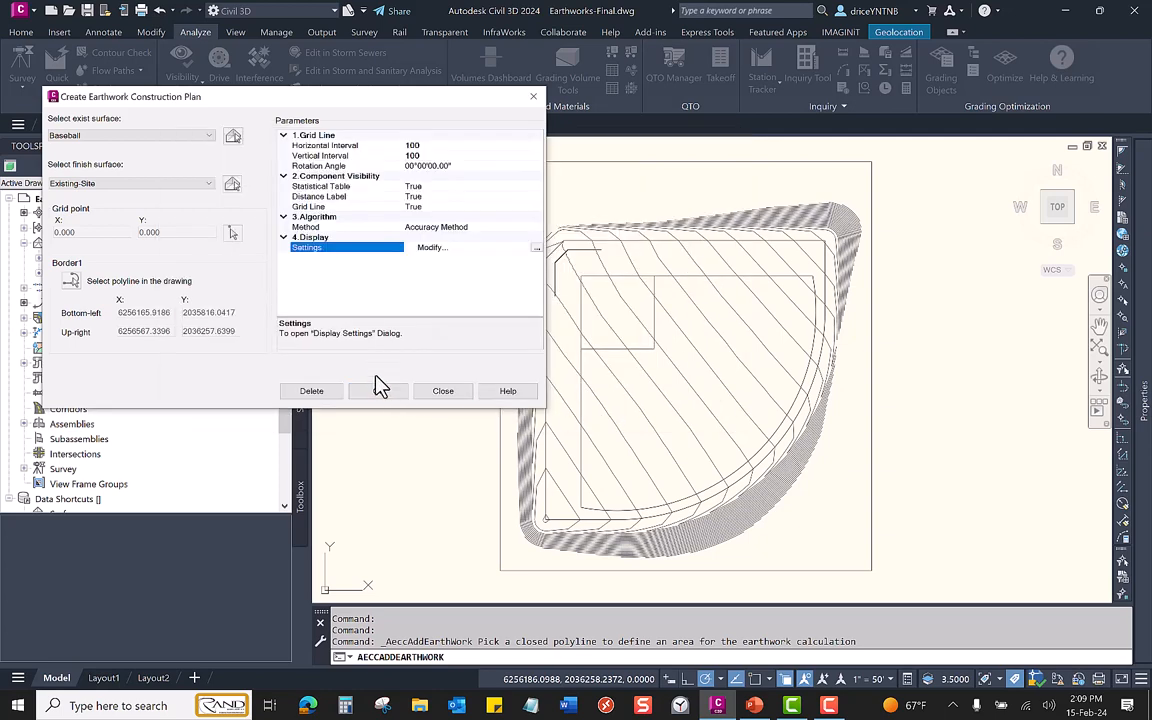
Generate the construction plan and acknowledge the success message
{"action": "left_click", "coordinate": [378, 390]}
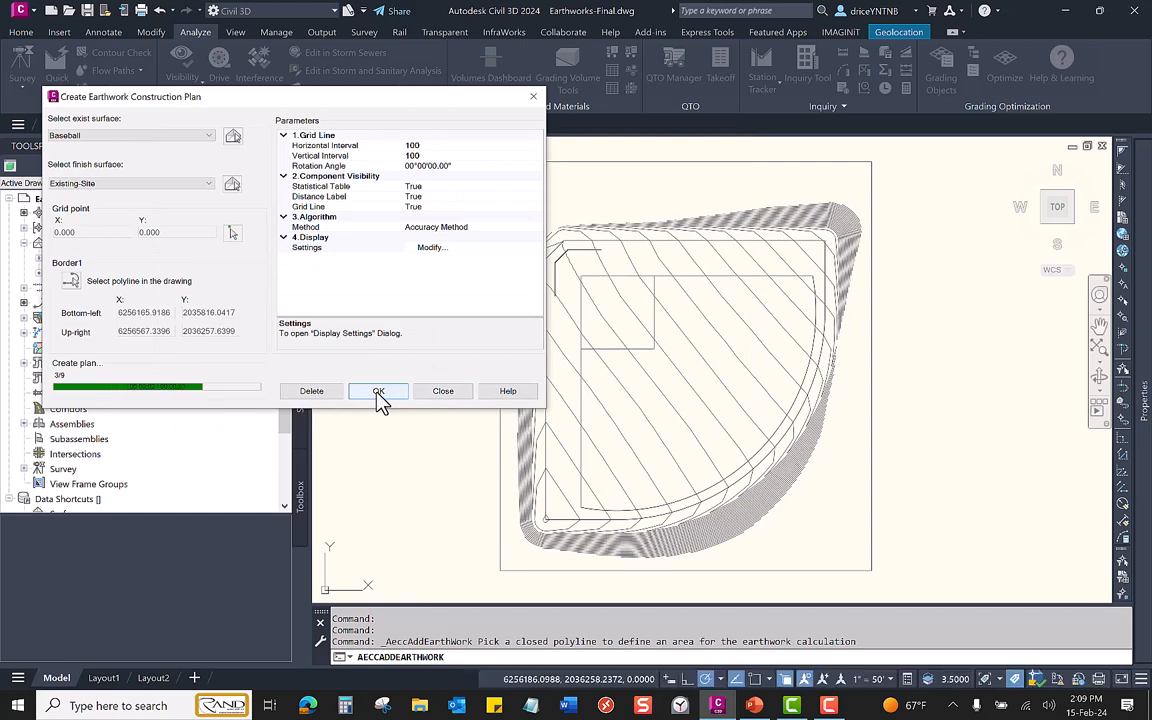
{"action": "left_click", "coordinate": [378, 390]}
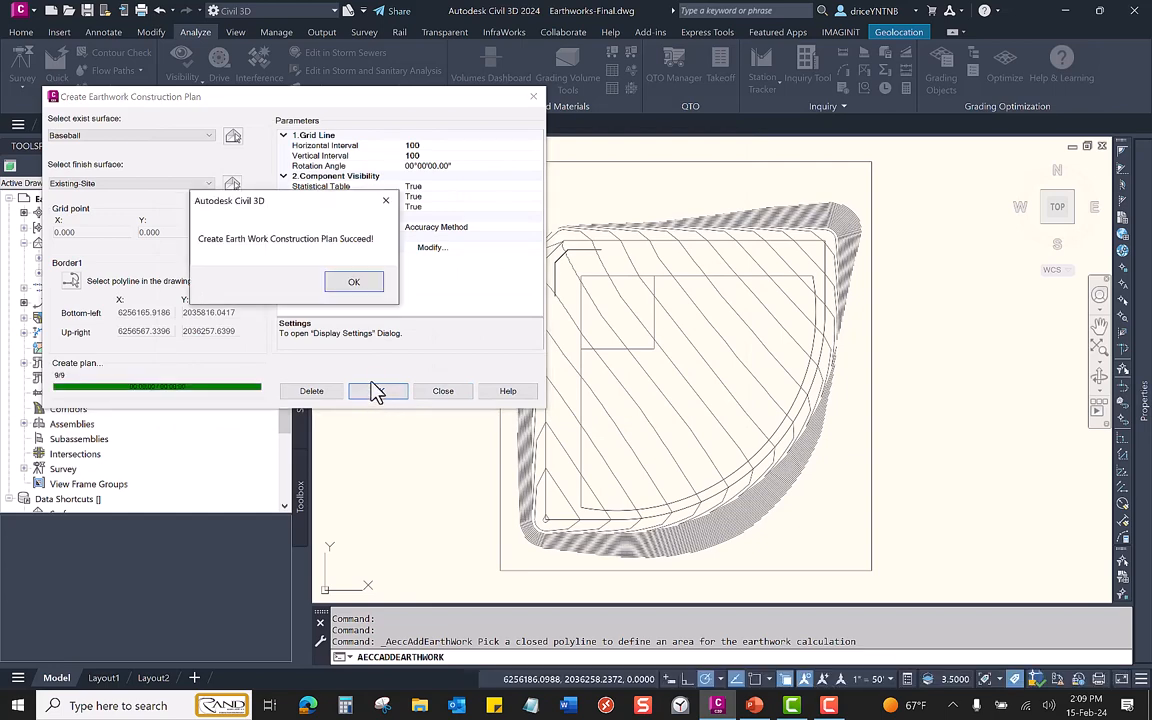
{"action": "left_click", "coordinate": [352, 280]}
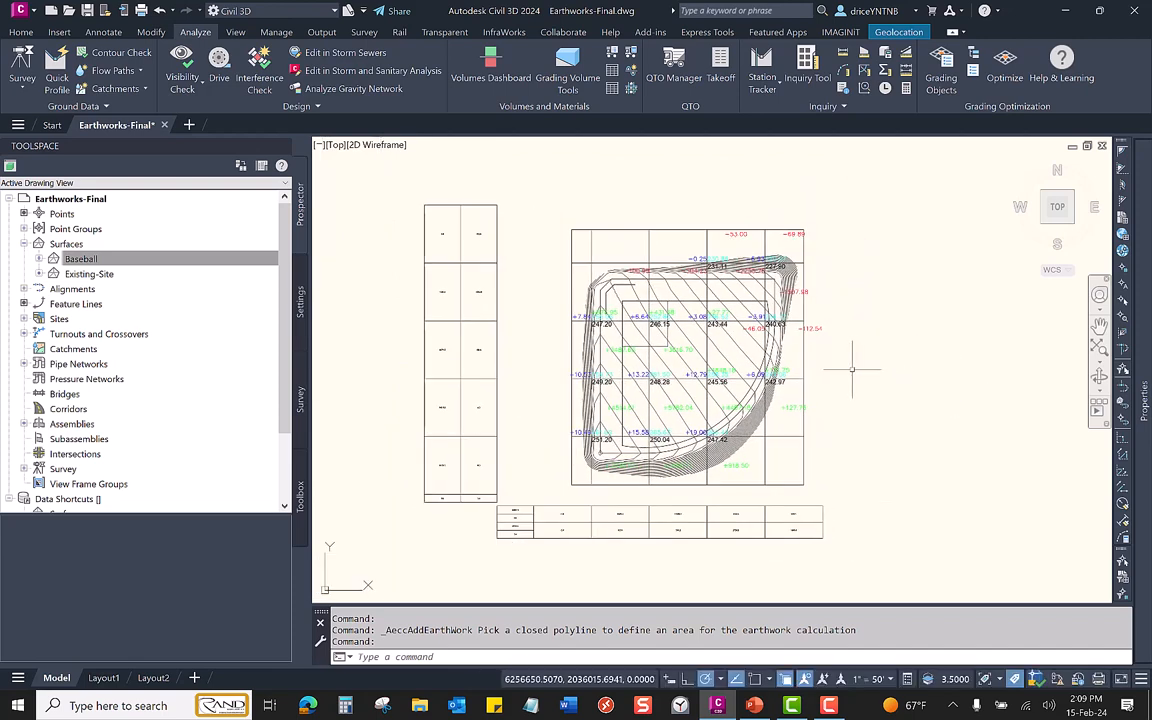
{"action": "mouse_move", "coordinate": [852, 370]}
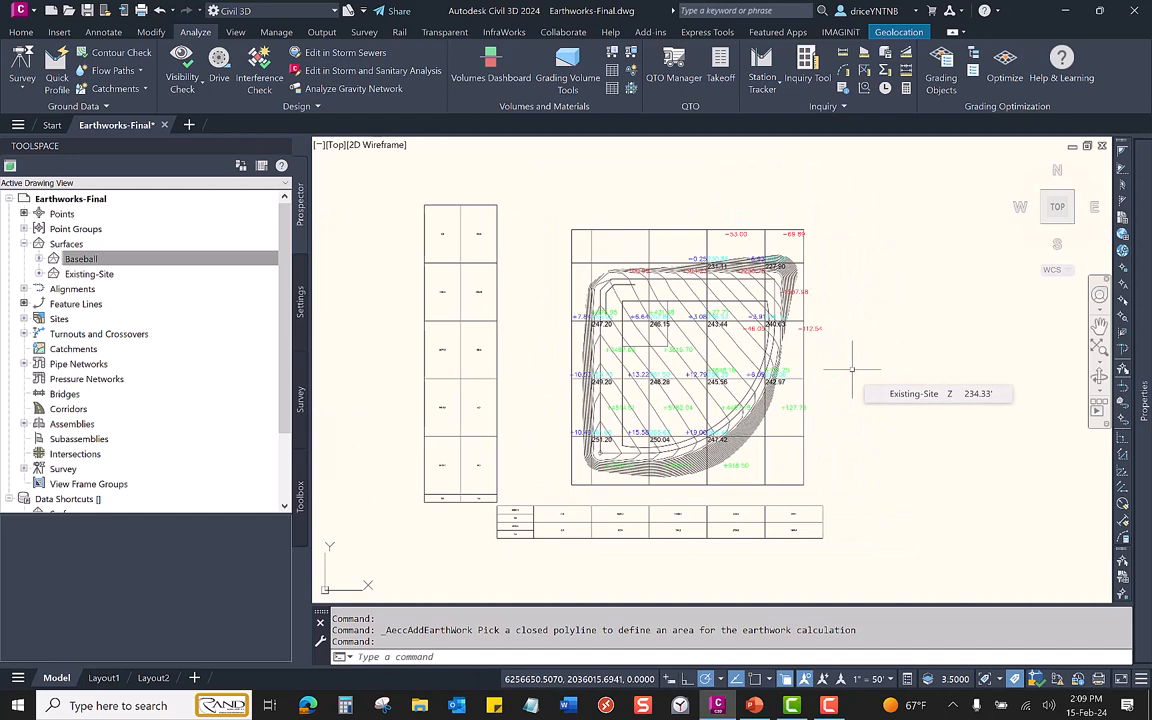
Turn off the EW-TABLE layer in the Layer Properties Manager
{"action": "left_click", "coordinate": [20, 32]}
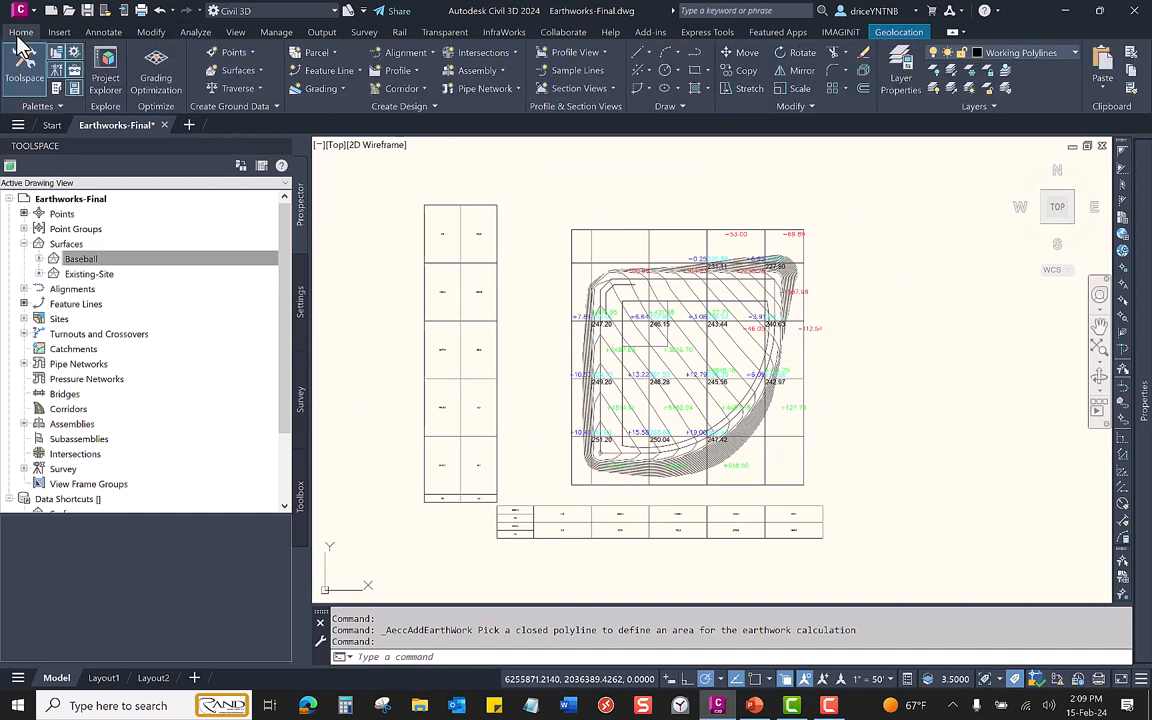
{"action": "left_click", "coordinate": [900, 70]}
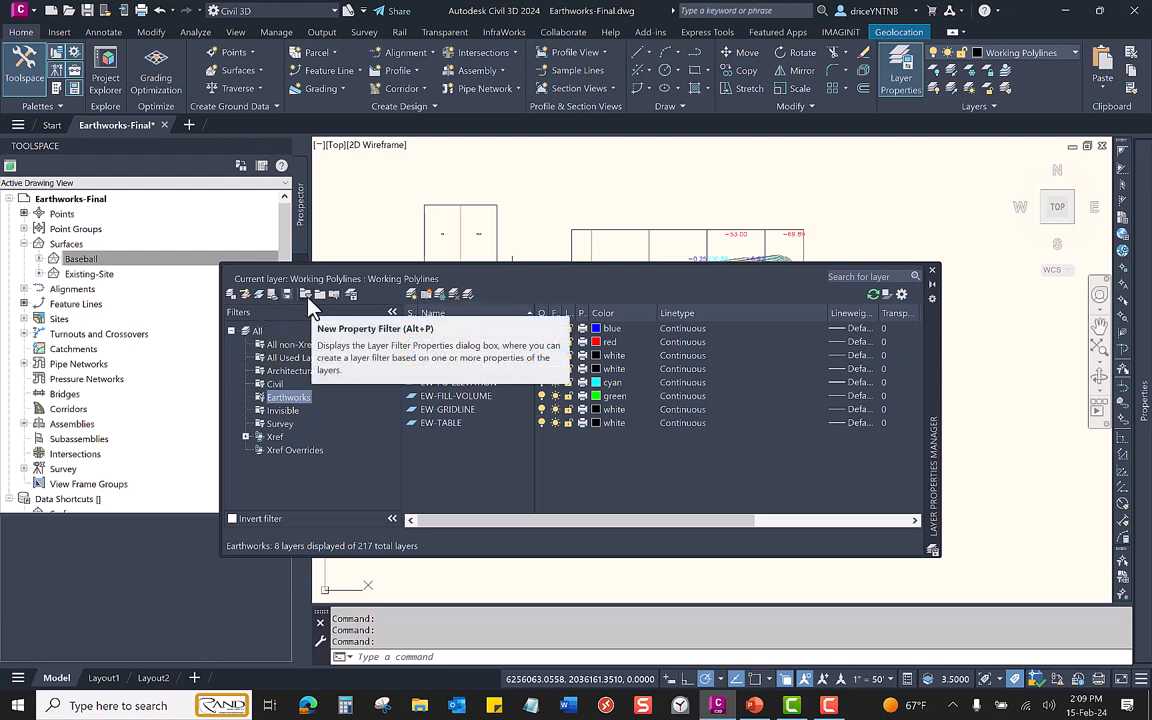
{"action": "mouse_move", "coordinate": [436, 340]}
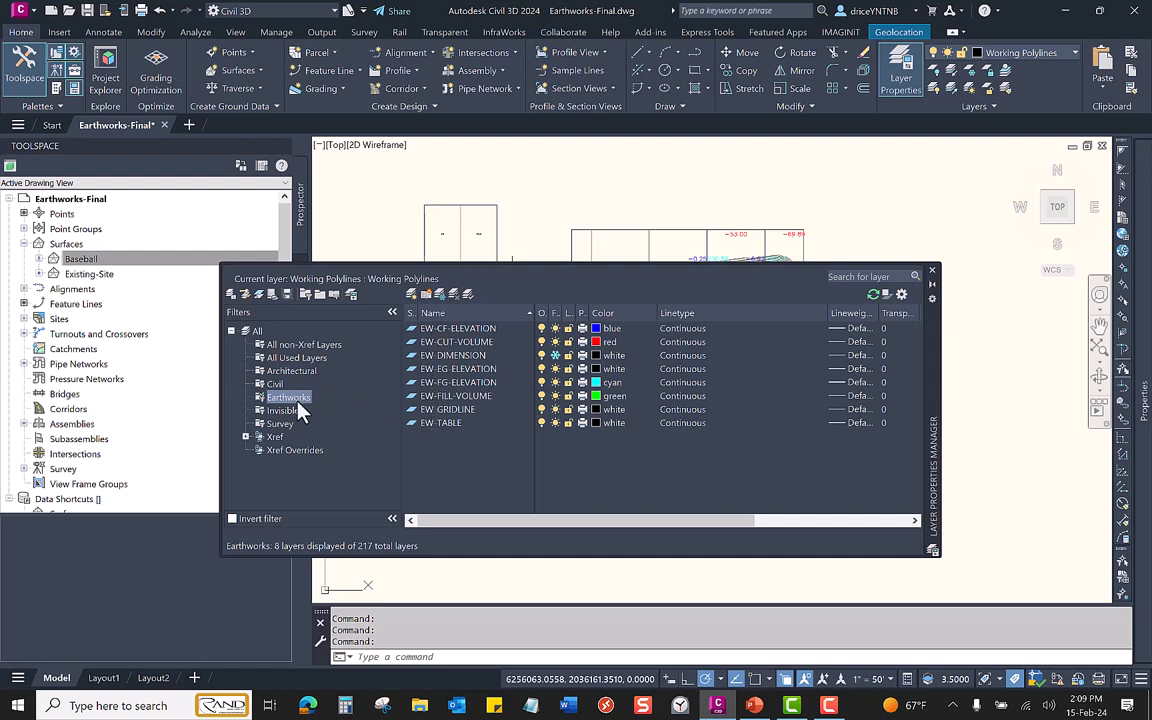
{"action": "mouse_move", "coordinate": [424, 340]}
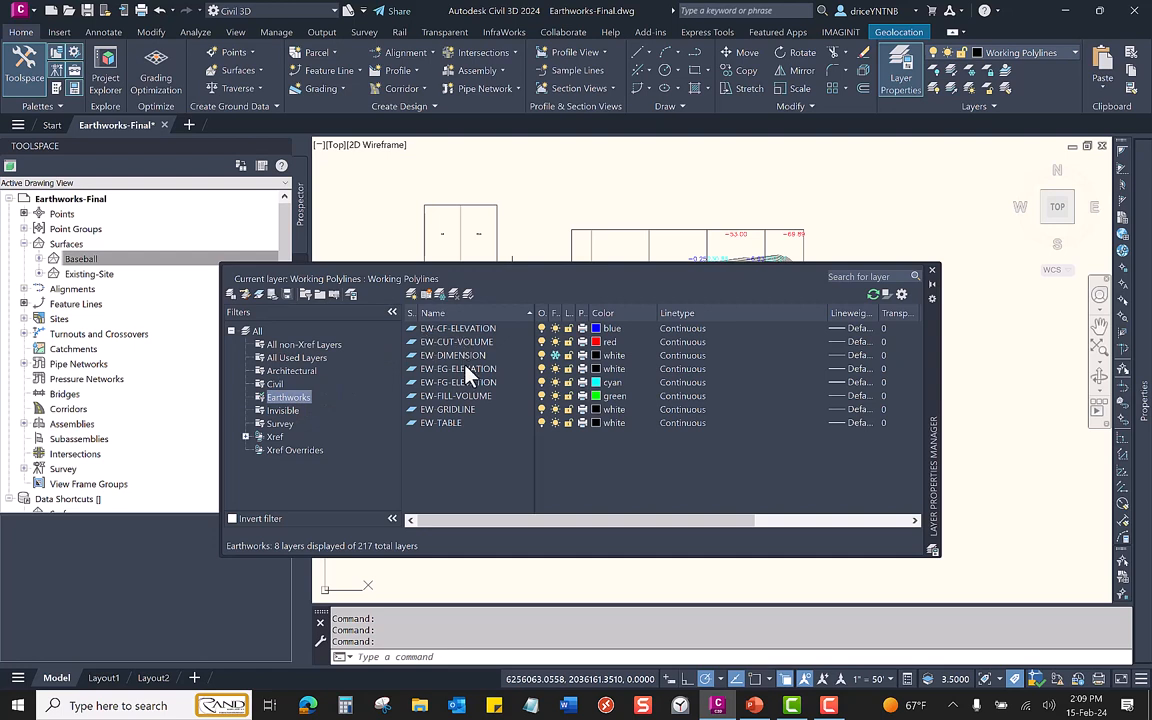
{"action": "left_click", "coordinate": [440, 422]}
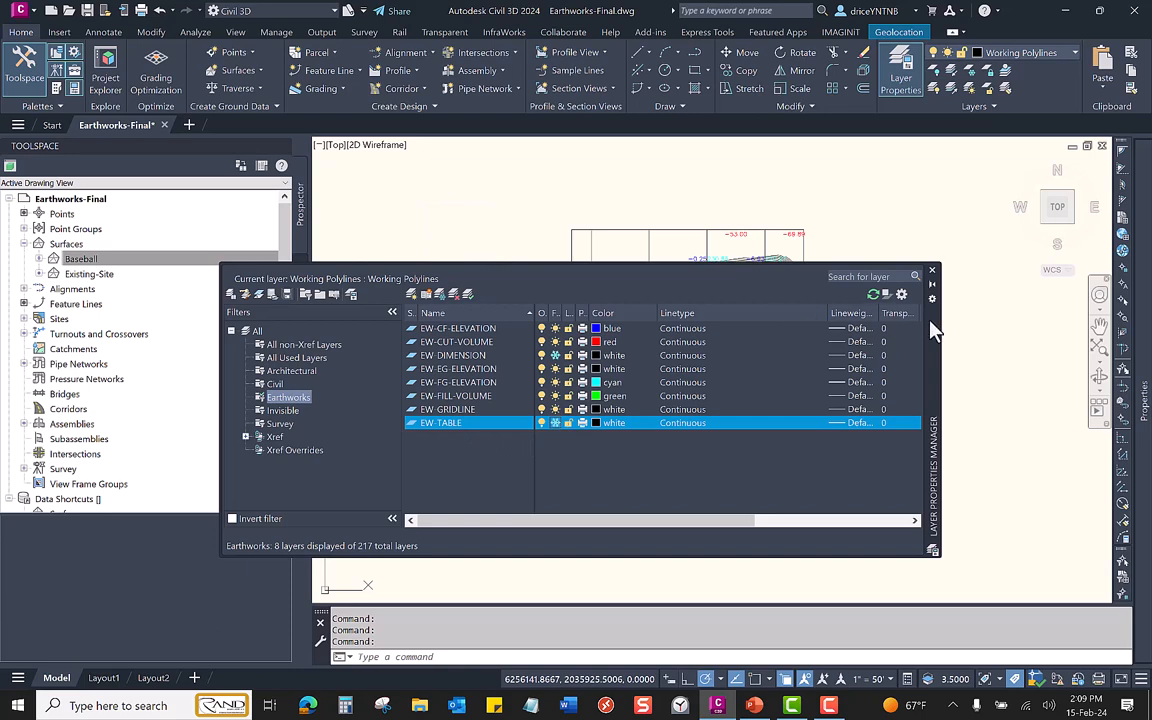
Recolour the earthwork label layer yellow and return to the drawing
{"action": "left_click", "coordinate": [932, 270]}
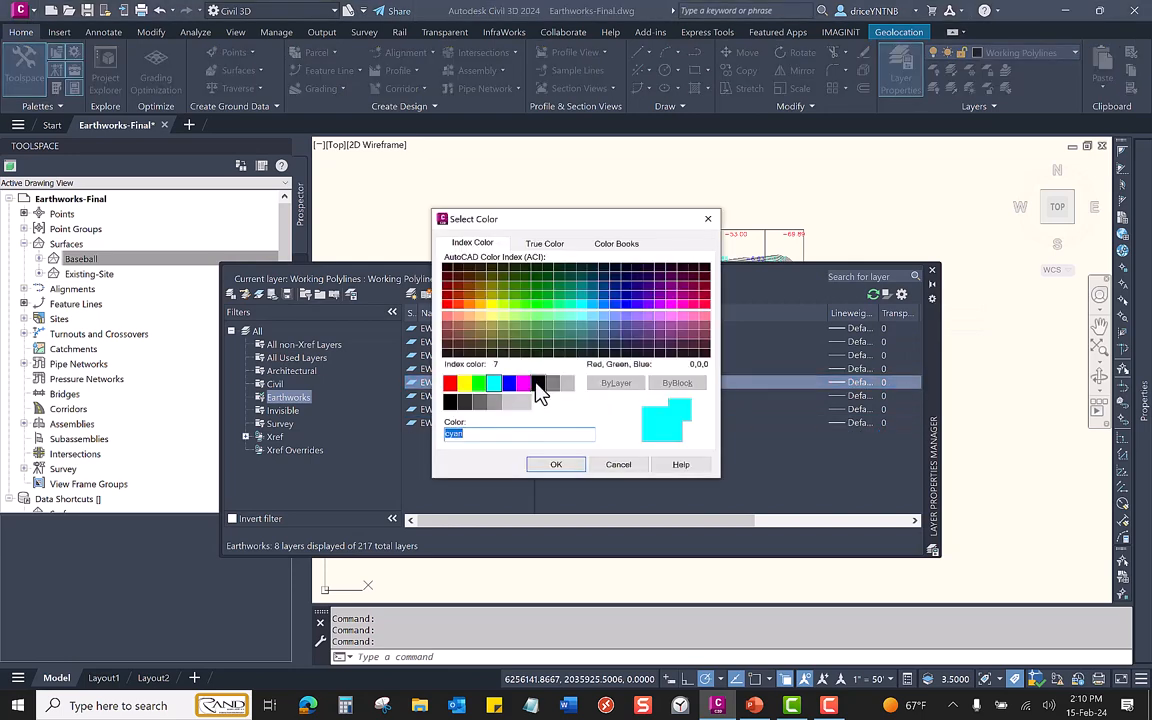
{"action": "left_click", "coordinate": [452, 384]}
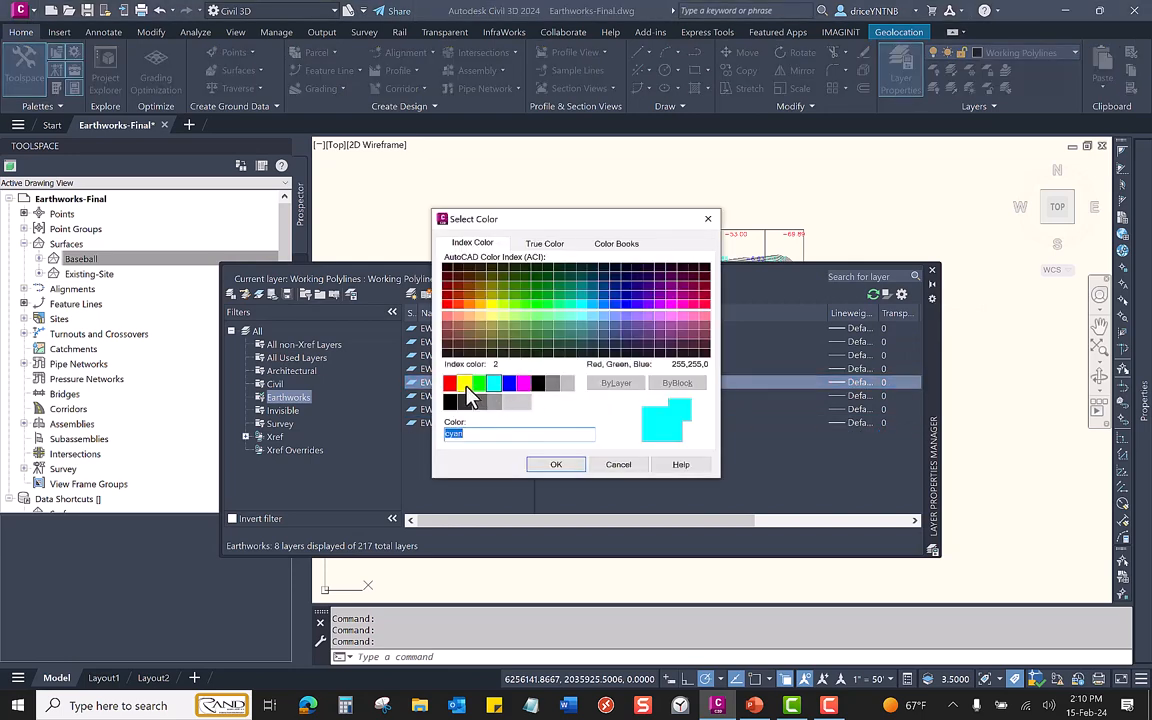
{"action": "left_click", "coordinate": [556, 464]}
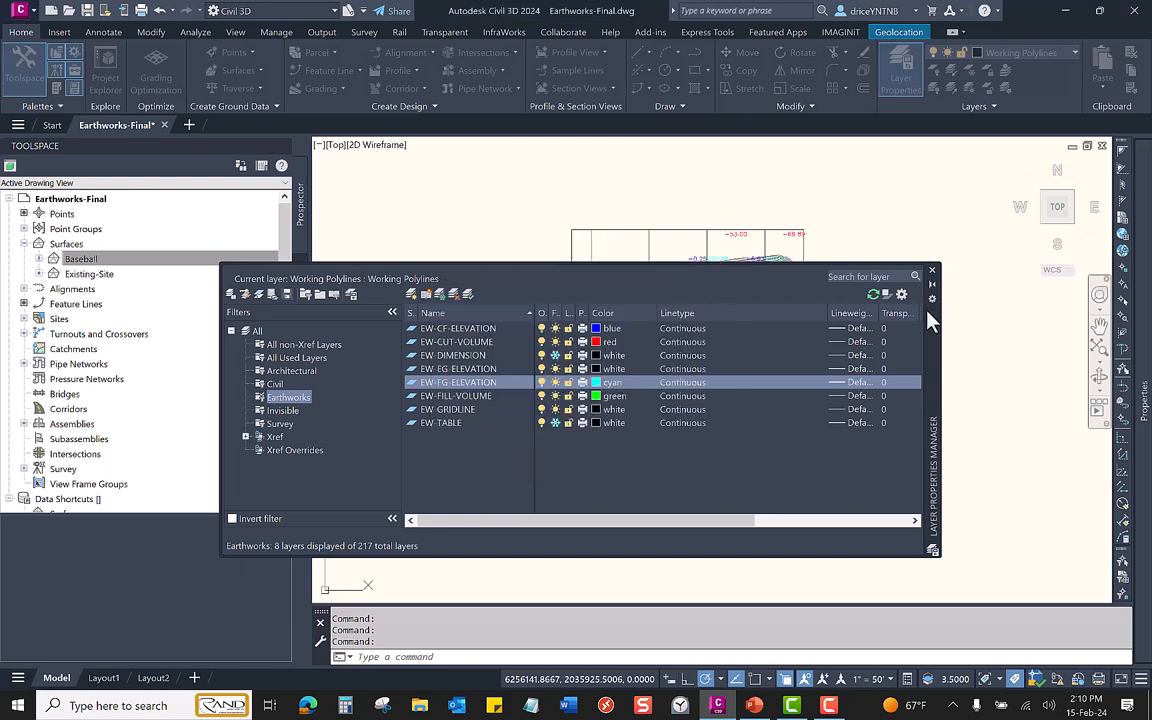
{"action": "left_click", "coordinate": [932, 270]}
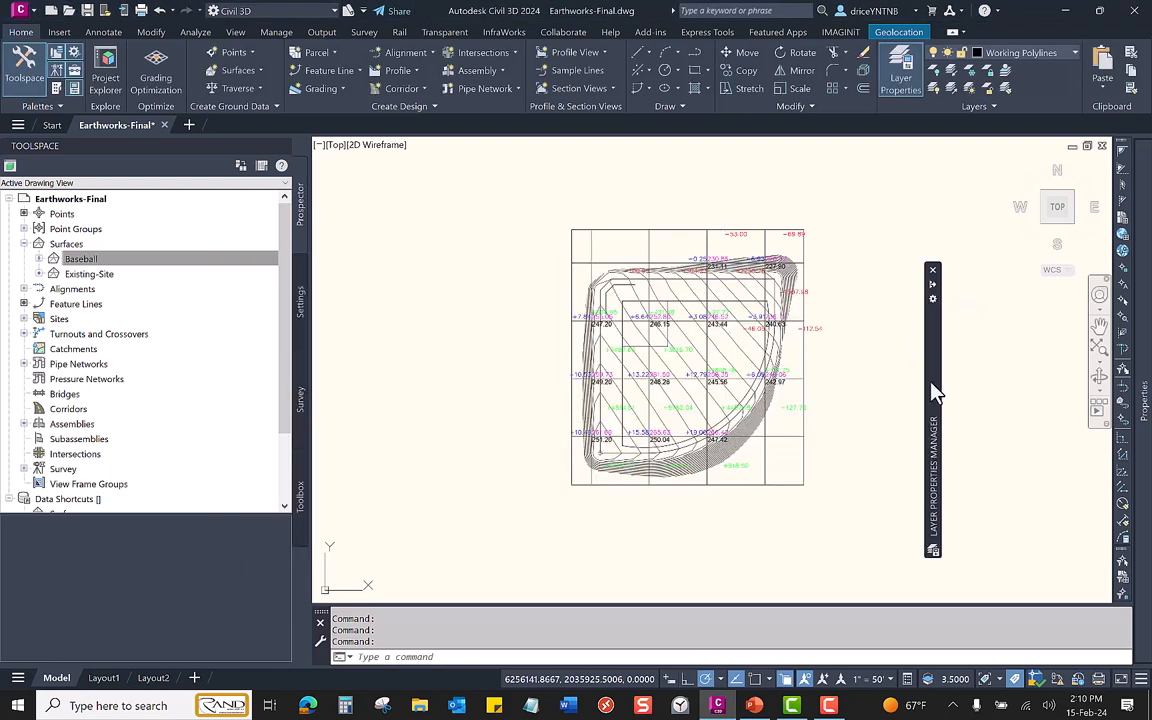
{"action": "mouse_move", "coordinate": [938, 350]}
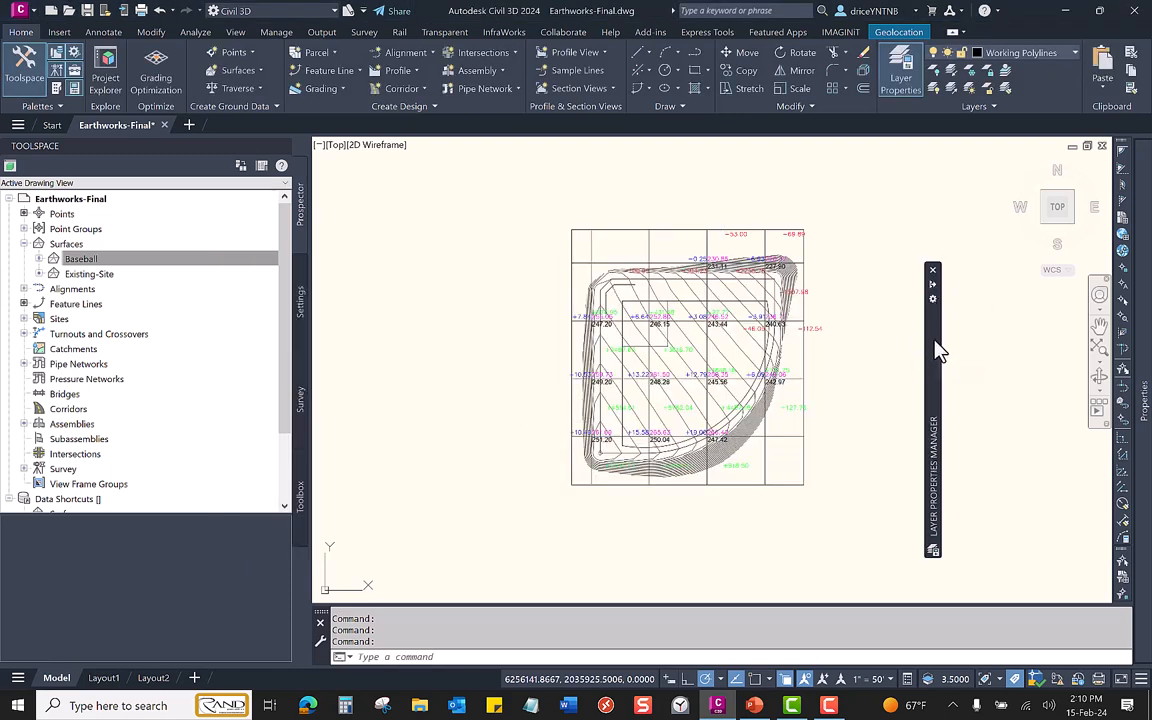